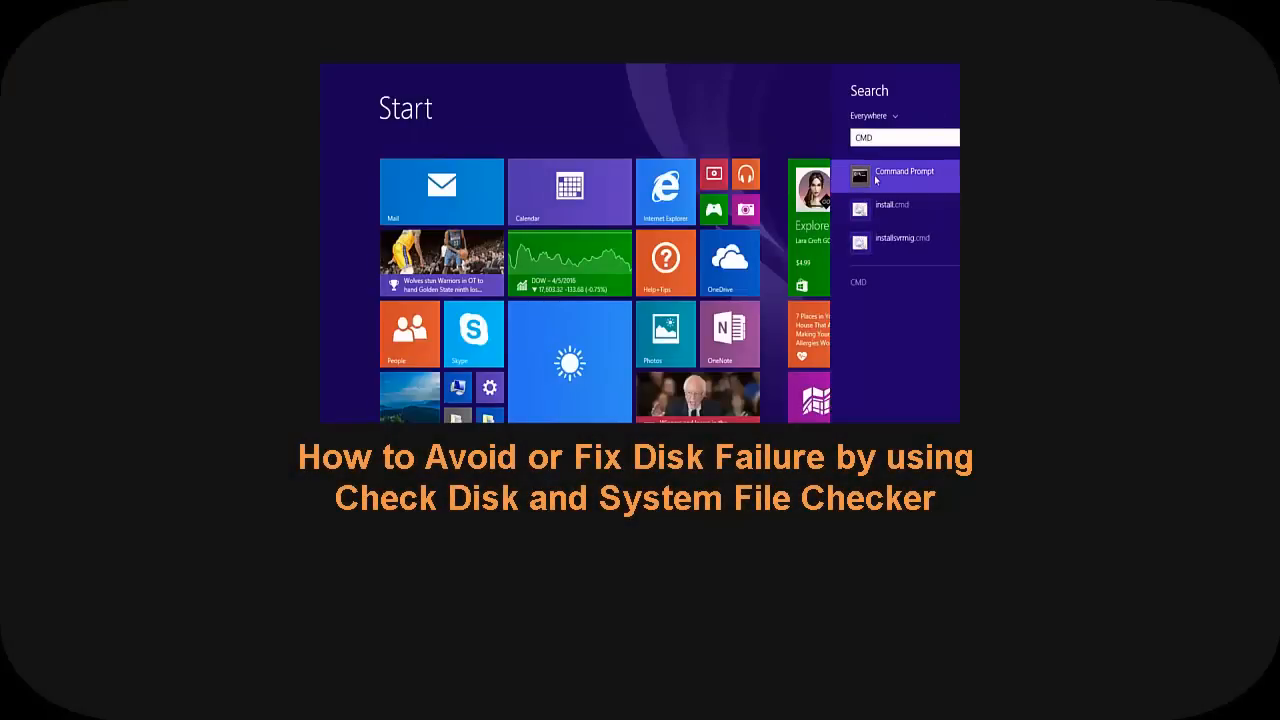
Step: Launch Command Prompt as administrator from the CMD search results
{"action": "left_click", "coordinate": [902, 175]}
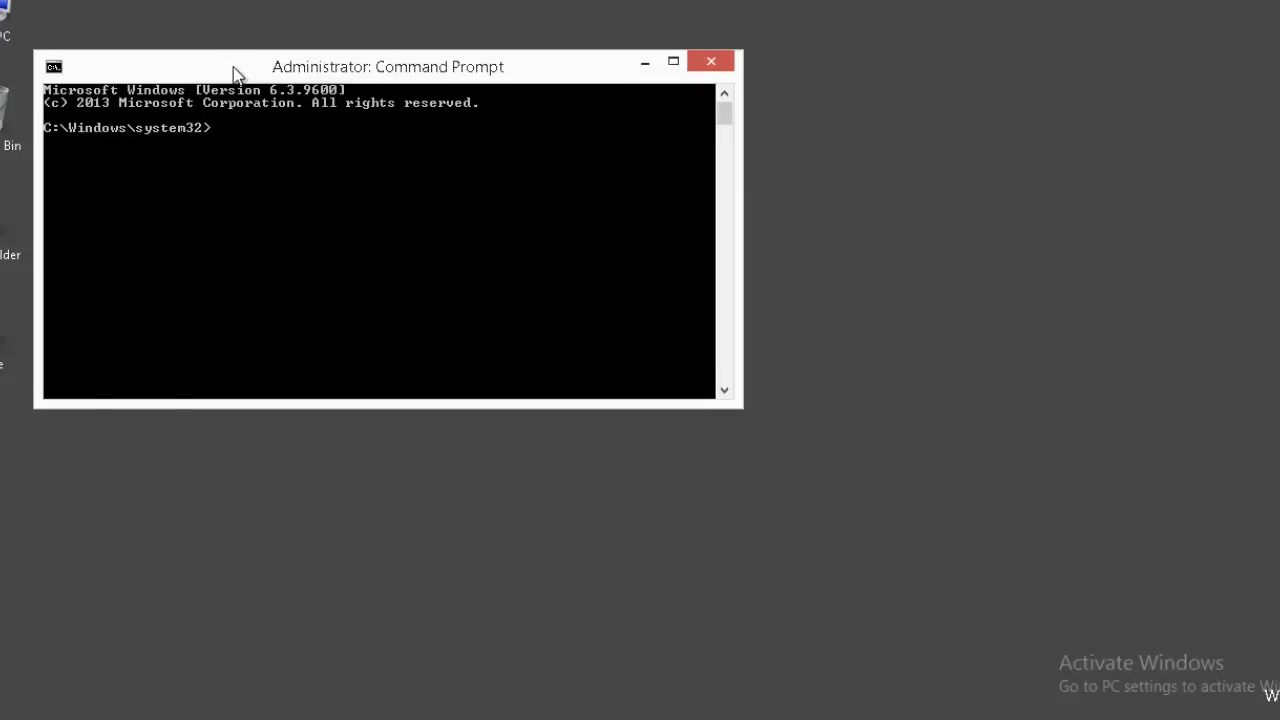
Step: Center the window and enter DISM /ONLINE /CLEANUP-IMAGE /RESTOREHEALTH at the elevated prompt
{"action": "left_click_drag", "start_coordinate": [387, 66], "coordinate": [636, 156]}
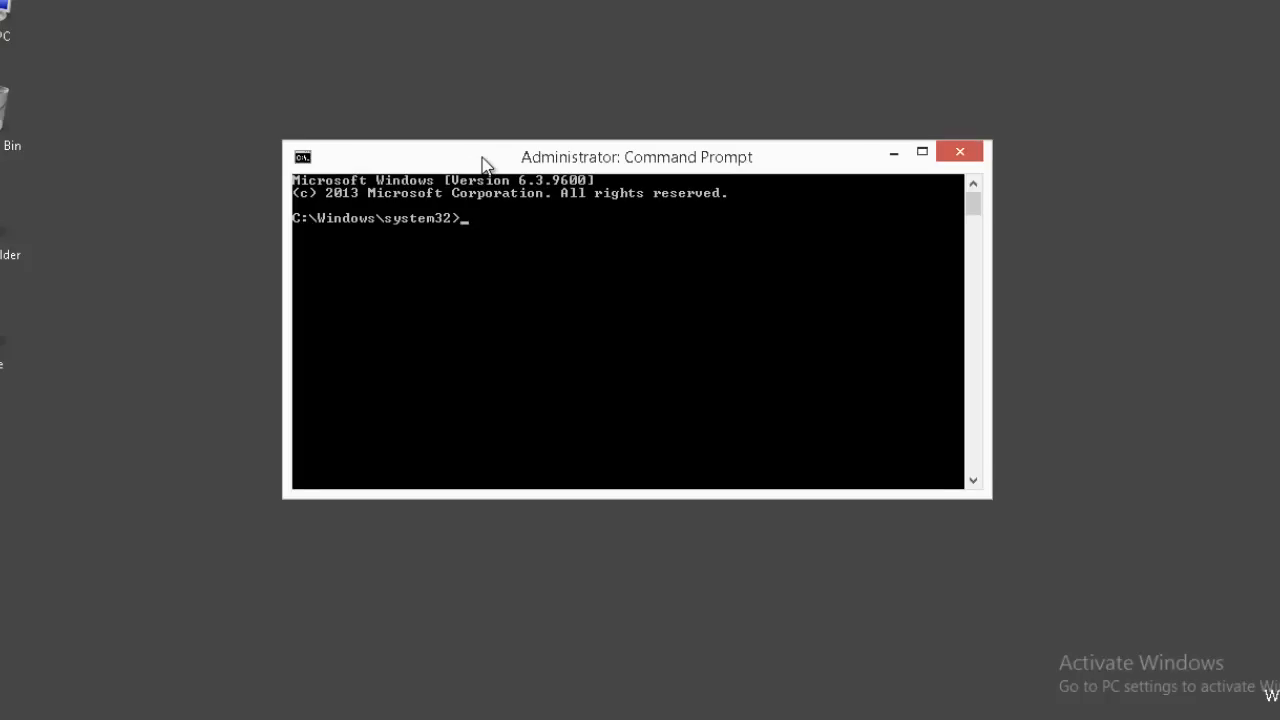
{"action": "type", "text": "DISM"}
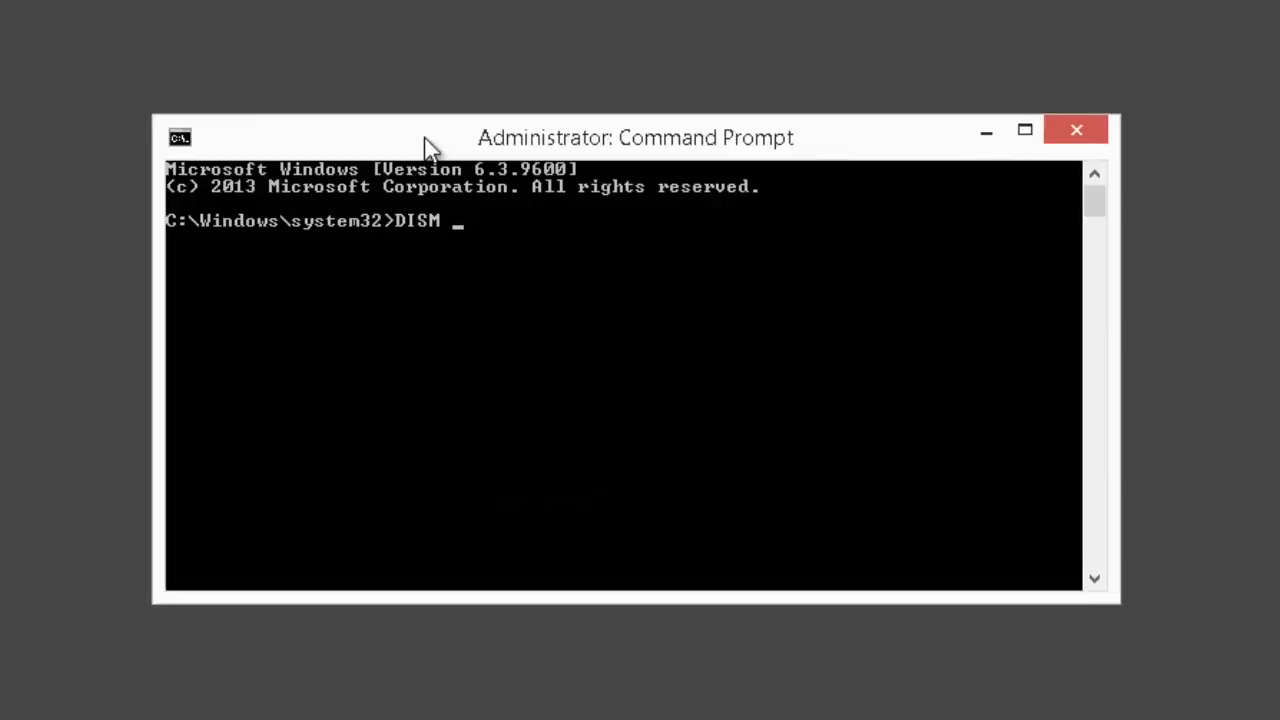
{"action": "type", "text": "/ONLINE /"}
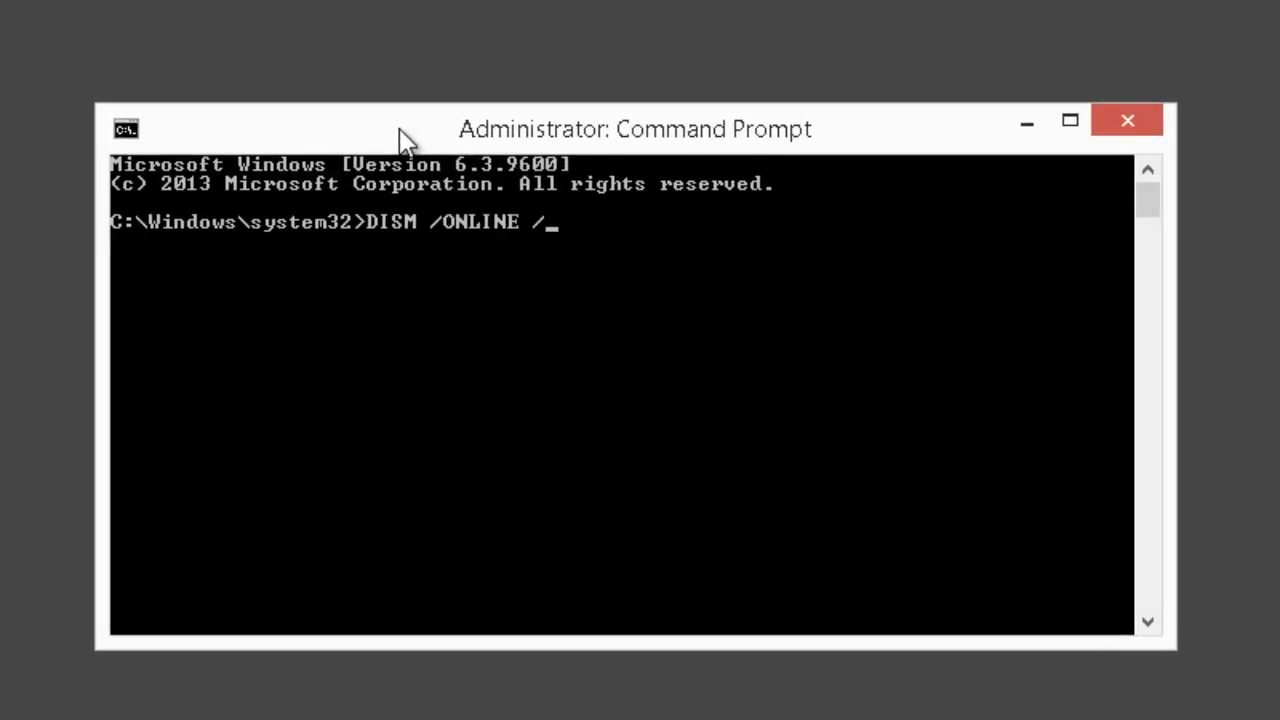
{"action": "type", "text": "C"}
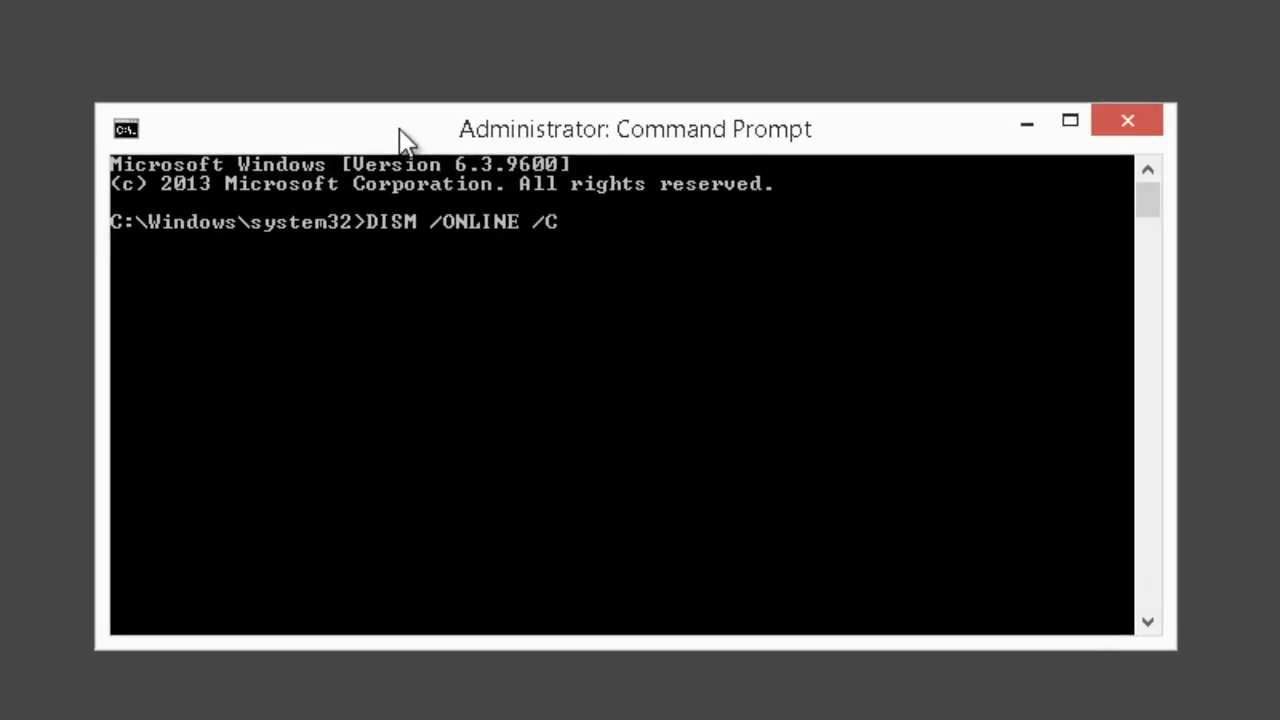
{"action": "type", "text": "LEANUP-"}
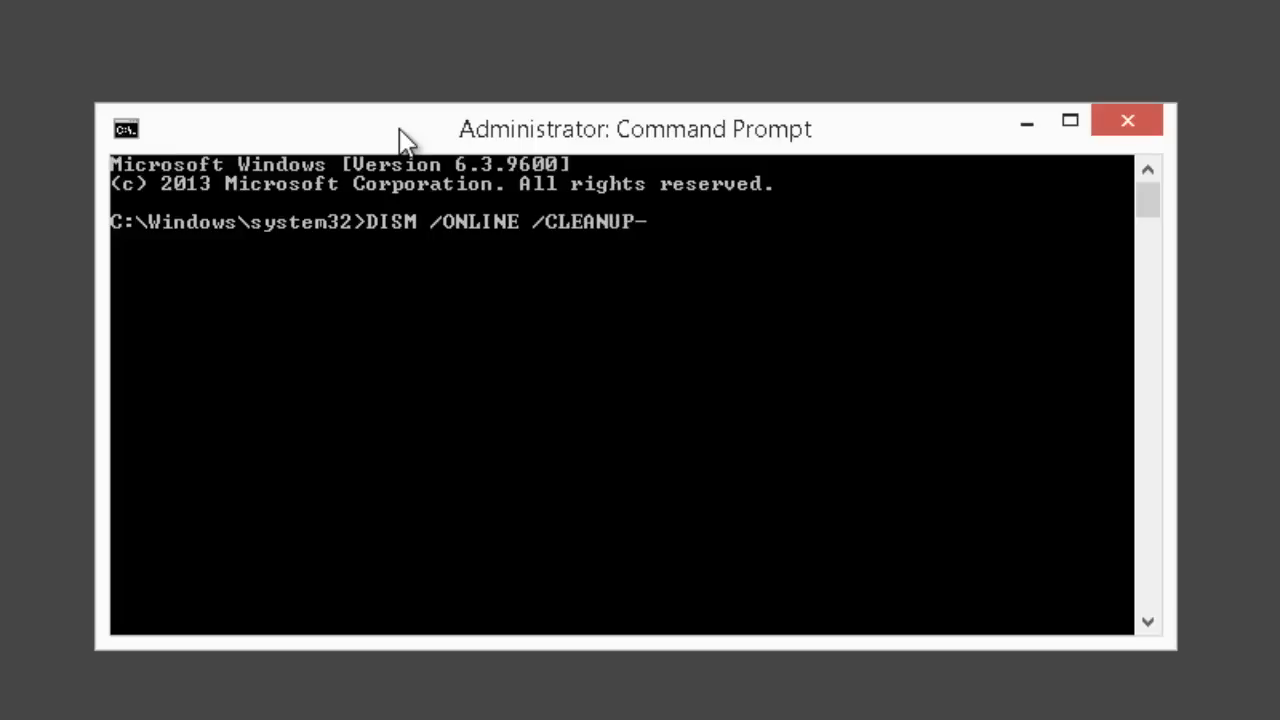
{"action": "type", "text": "IMAGE /RE"}
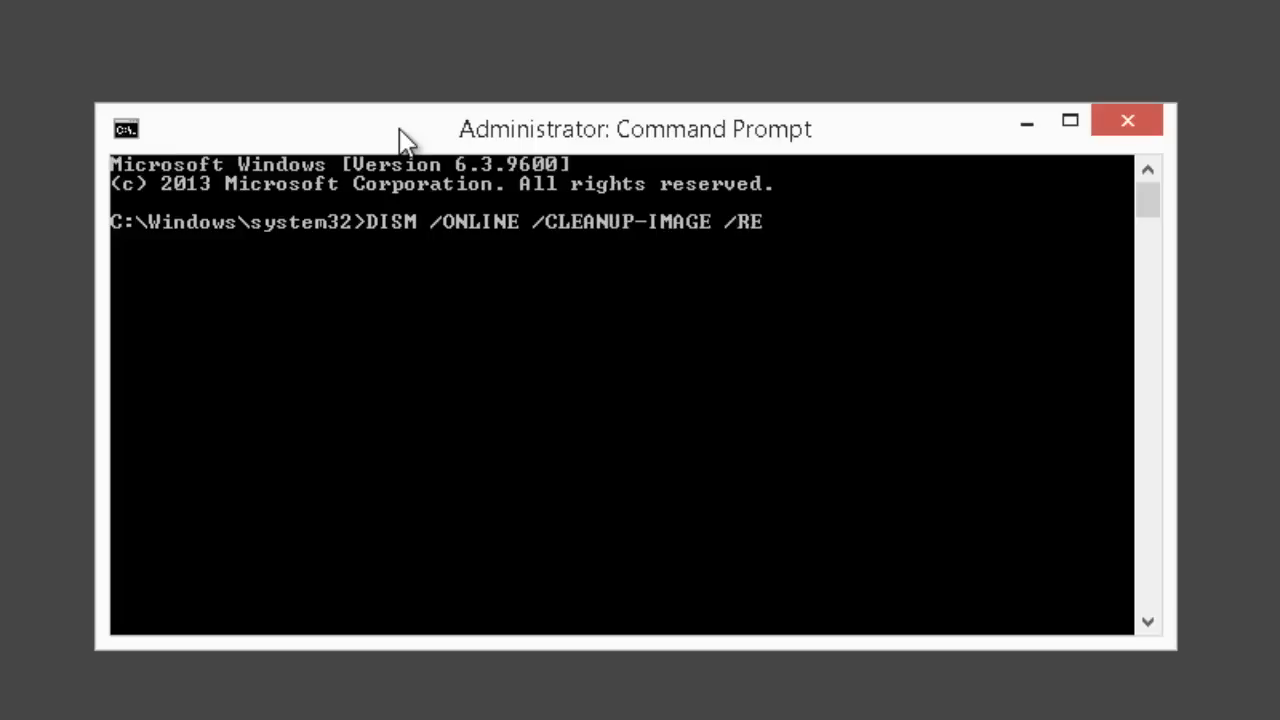
{"action": "type", "text": "STOREHEALTH"}
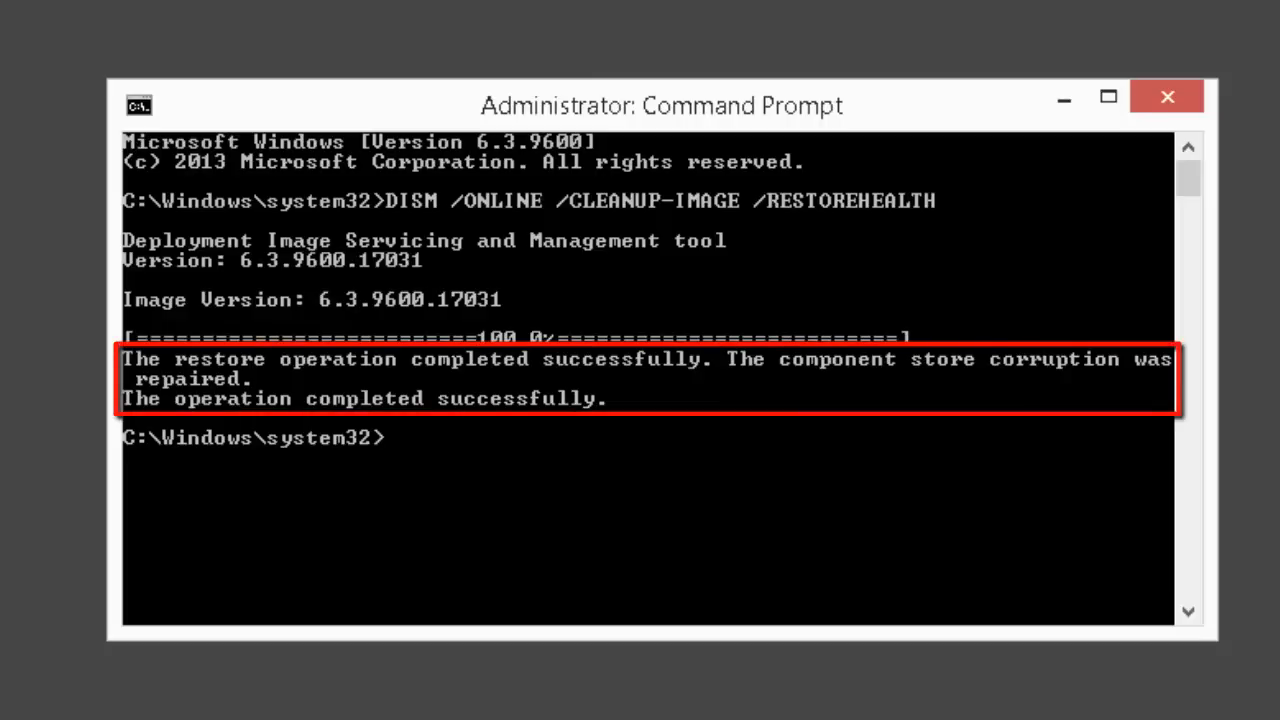
Step: After DISM reports a successful repair, begin typing a SHUTDOWN command
{"action": "type", "text": "SHUT"}
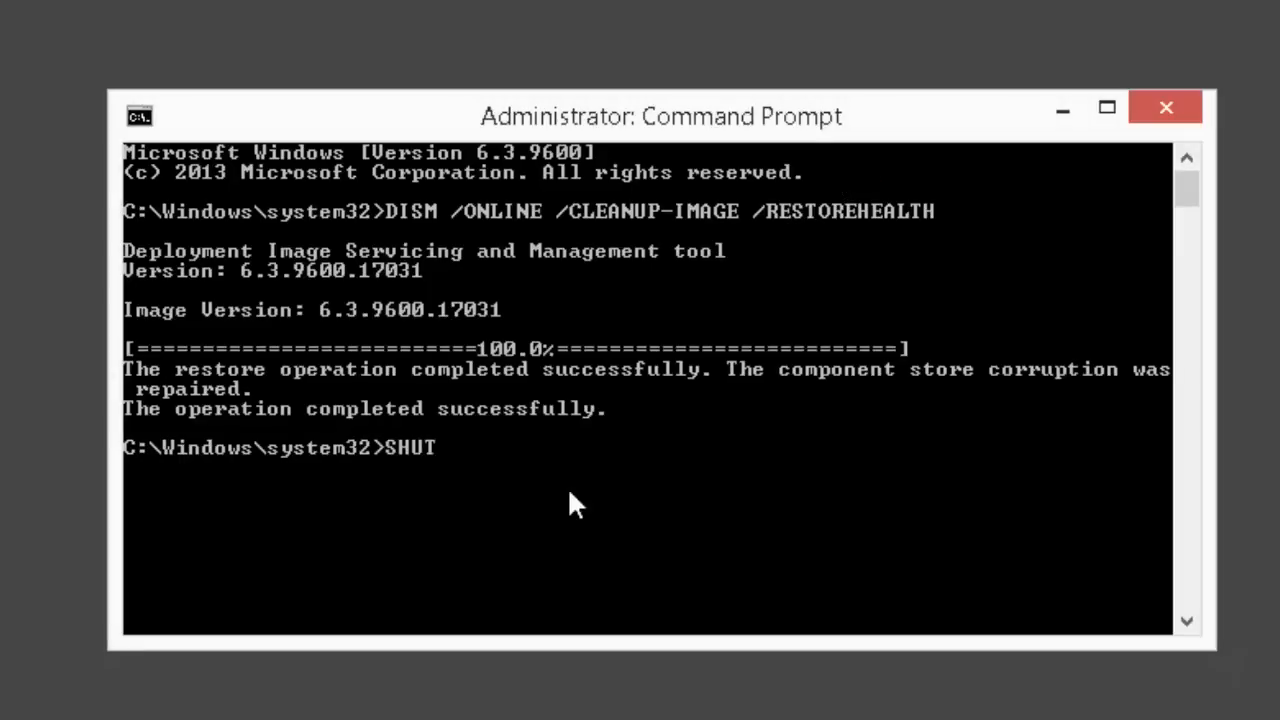
Step: Type SHUTDOWN -R -T 0, then run SFC /SCANNOW until verification reaches 18%
{"action": "type", "text": "DOWN -R -T 0"}
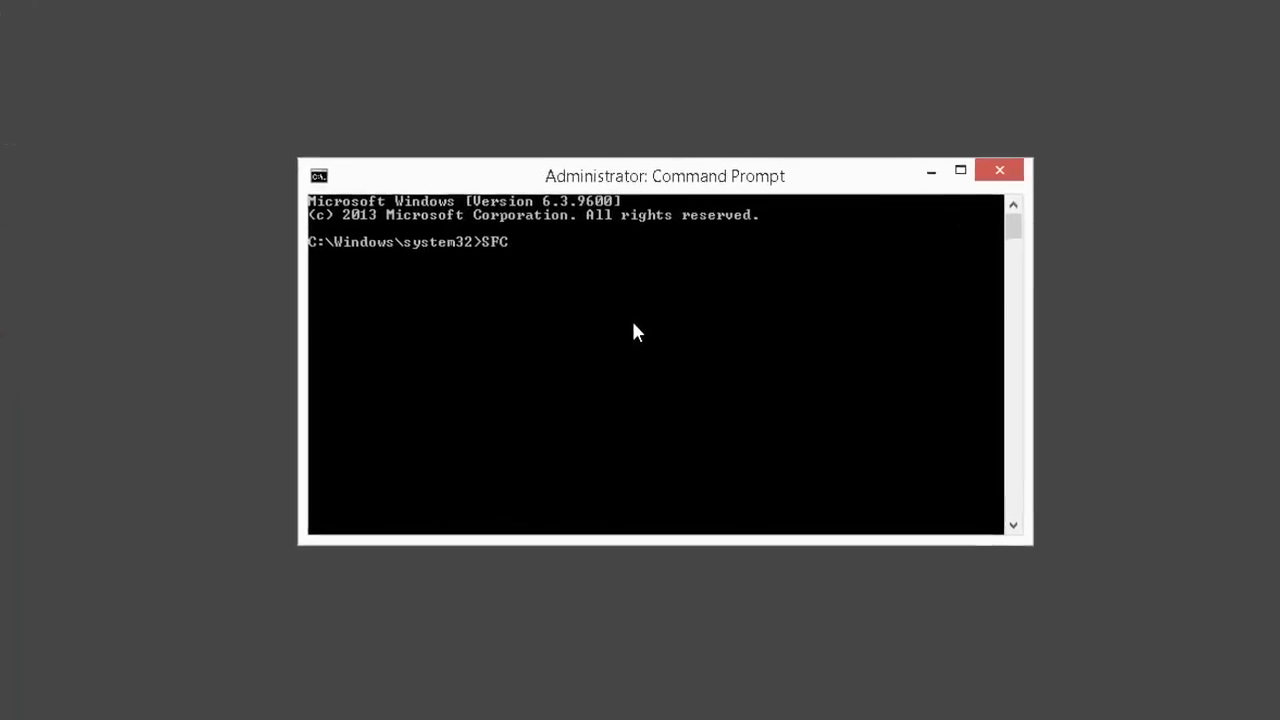
{"action": "type", "text": "/SCANNO"}
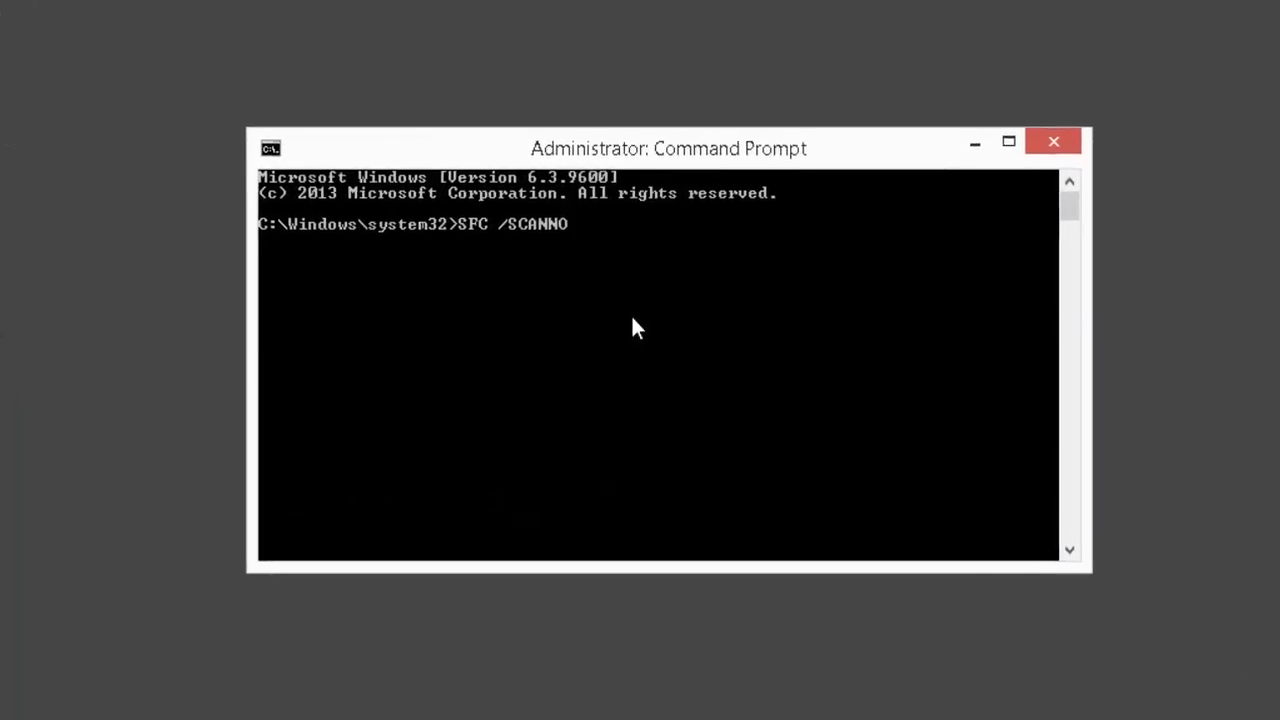
{"action": "key", "text": "enter"}
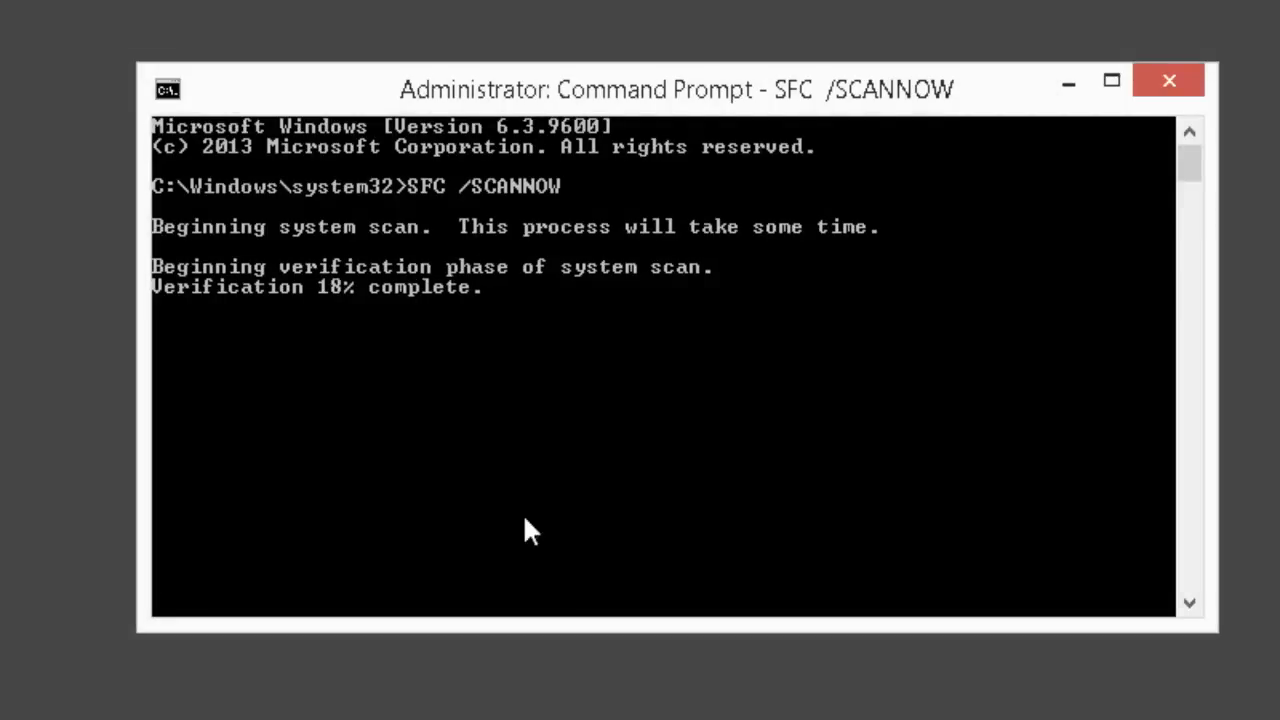
{"action": "mouse_move", "coordinate": [635, 100]}
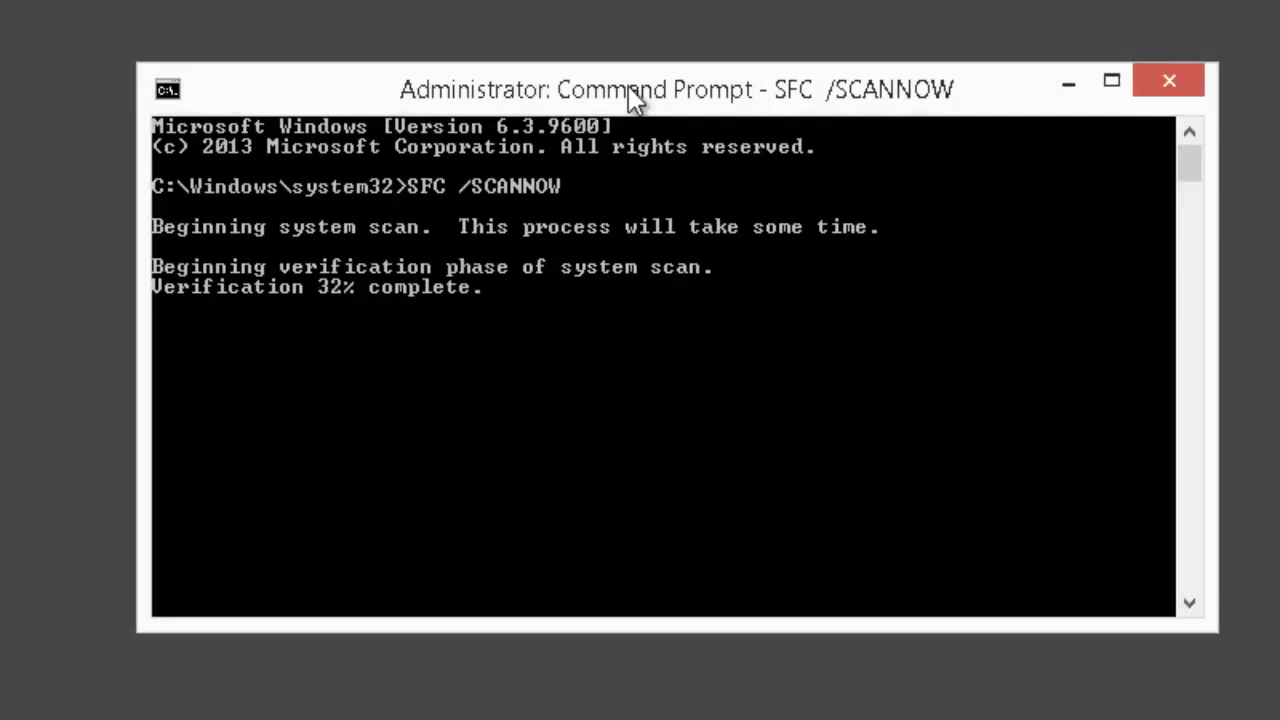